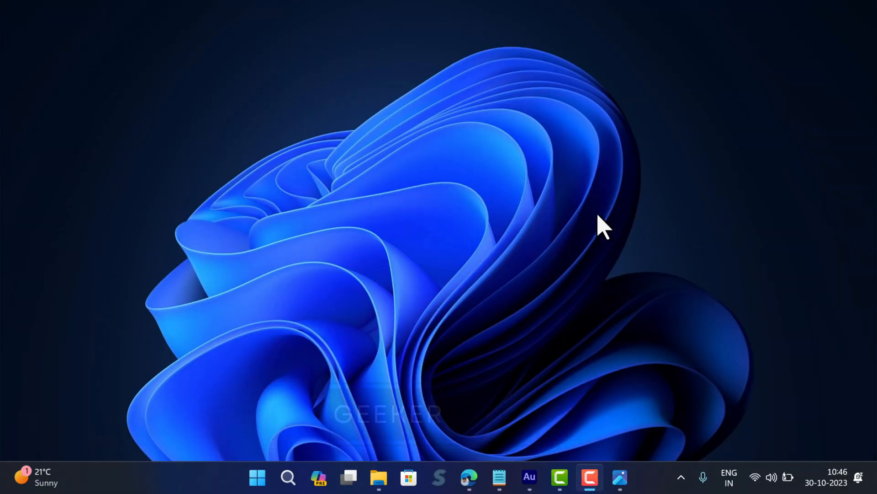
pyautogui.moveTo(599, 216)
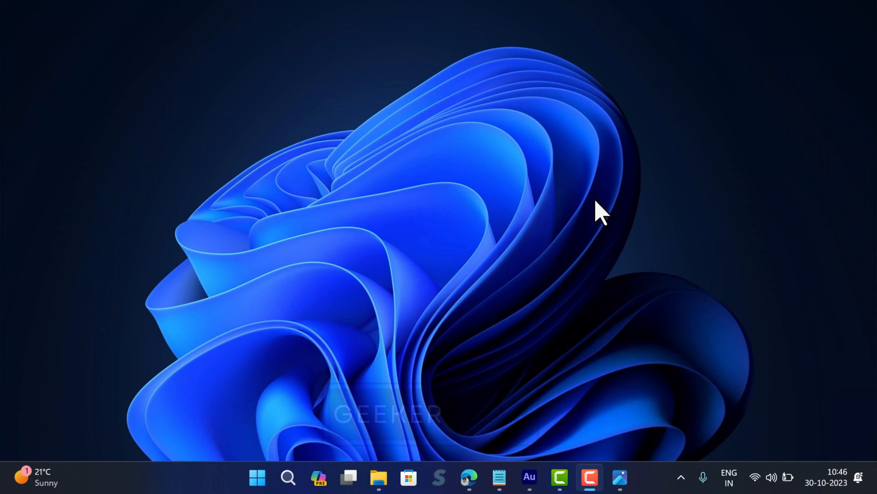
pyautogui.moveTo(552, 296)
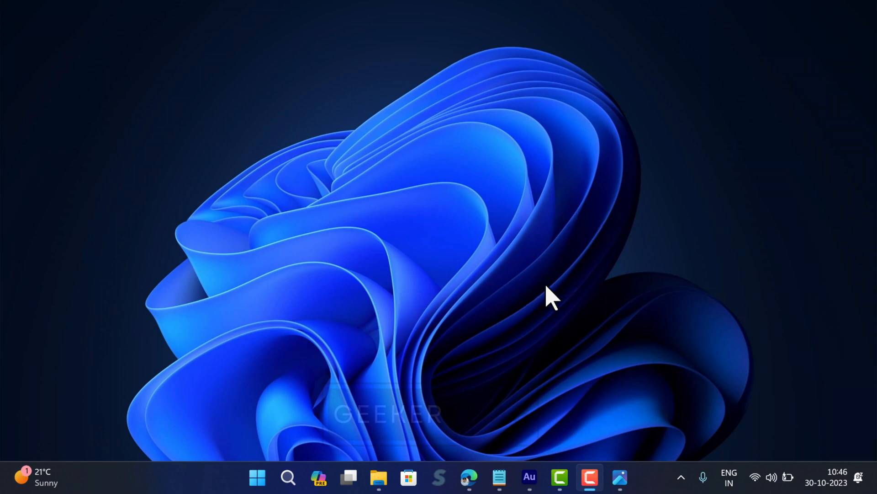
pyautogui.moveTo(567, 372)
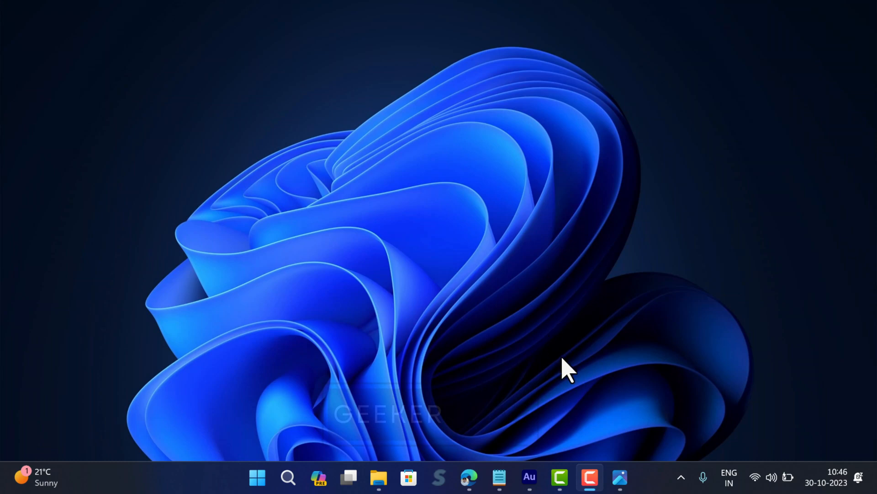
# - View the error 1001 screenshot, then bring up and dismiss the Start panel
pyautogui.click(620, 477)
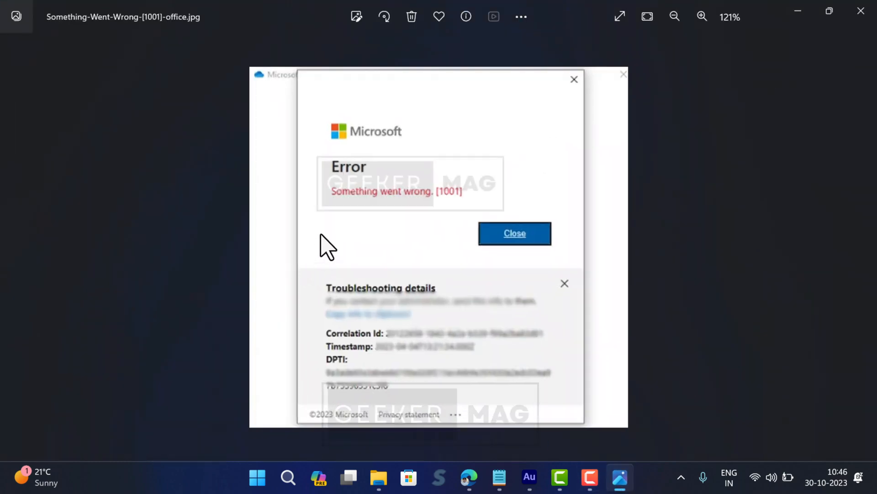
pyautogui.moveTo(464, 211)
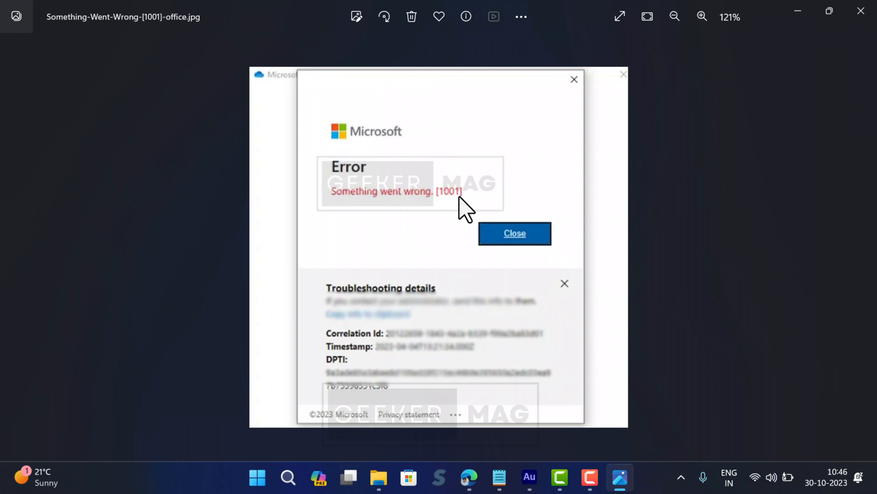
pyautogui.moveTo(376, 67)
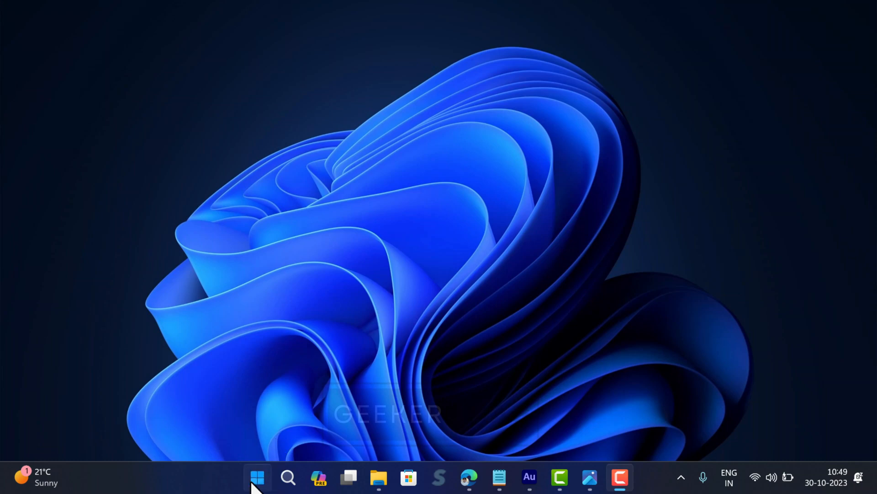
pyautogui.click(257, 477)
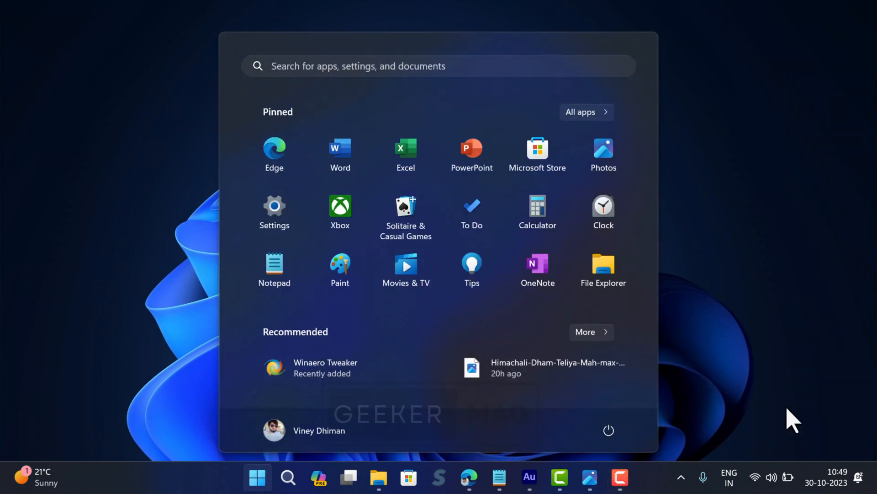
pyautogui.click(257, 477)
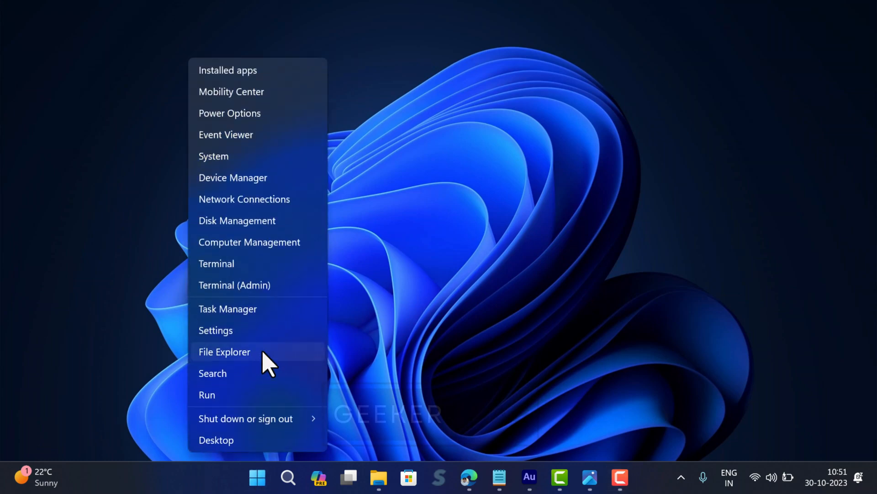
# - Go to Apps > Installed apps in Windows Settings
pyautogui.click(215, 330)
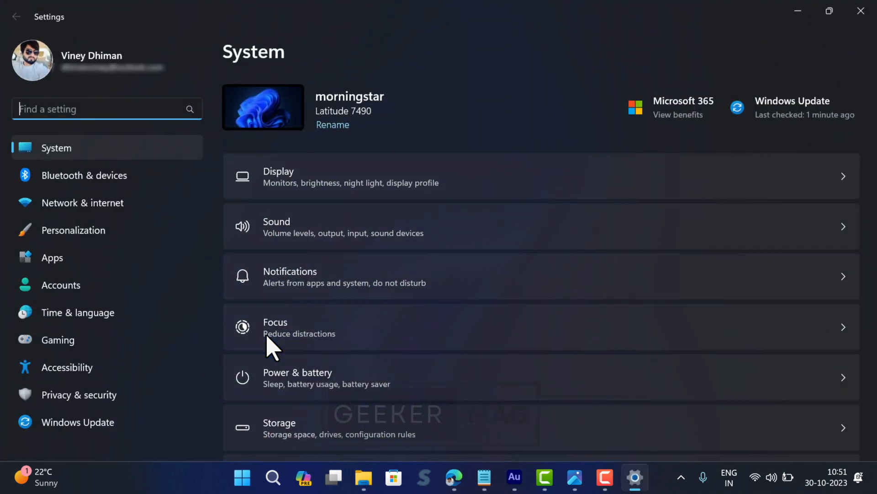
pyautogui.click(52, 258)
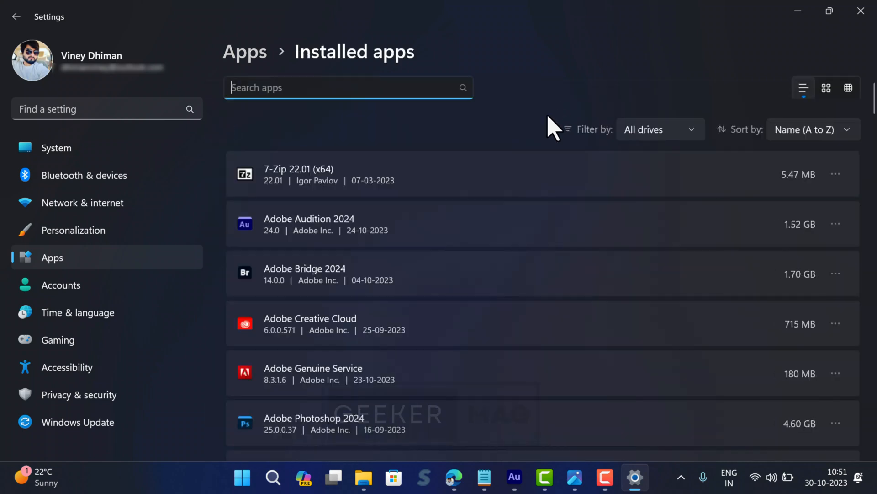
# - Locate Microsoft Office Home and Student 2016 and show its Modify/Uninstall options
pyautogui.scroll(-3)
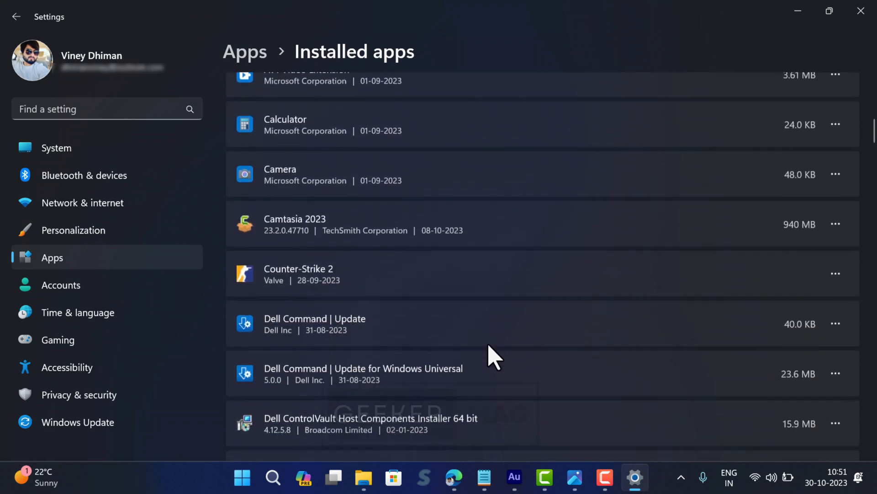
pyautogui.scroll(-3)
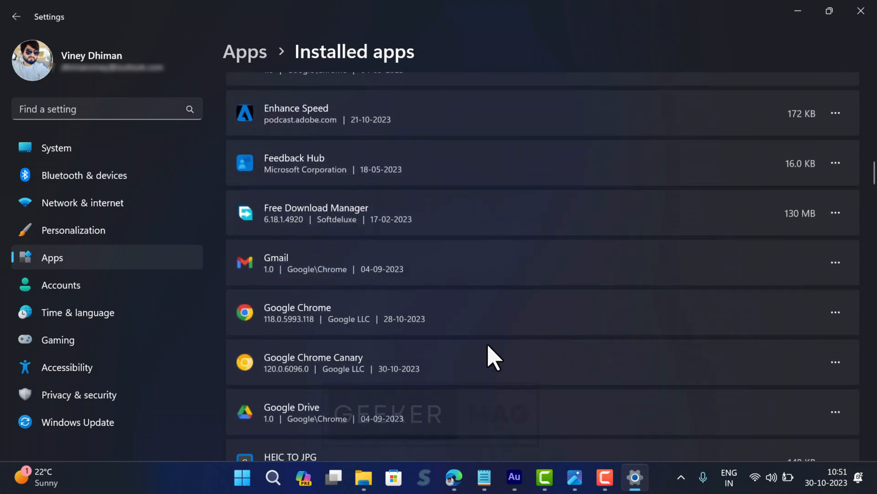
pyautogui.scroll(-3)
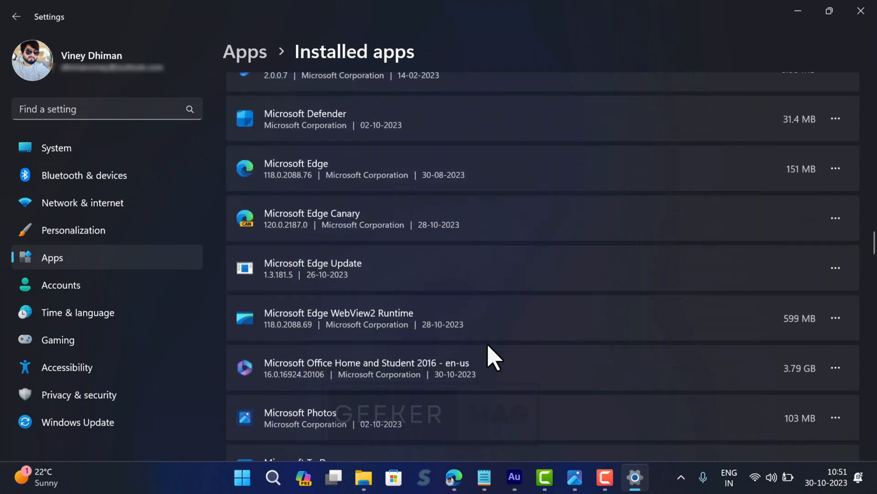
pyautogui.scroll(-3)
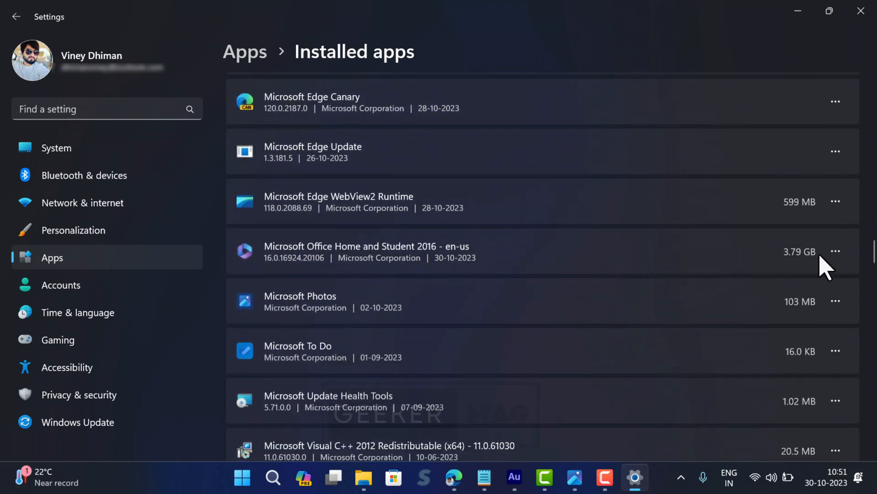
pyautogui.click(835, 251)
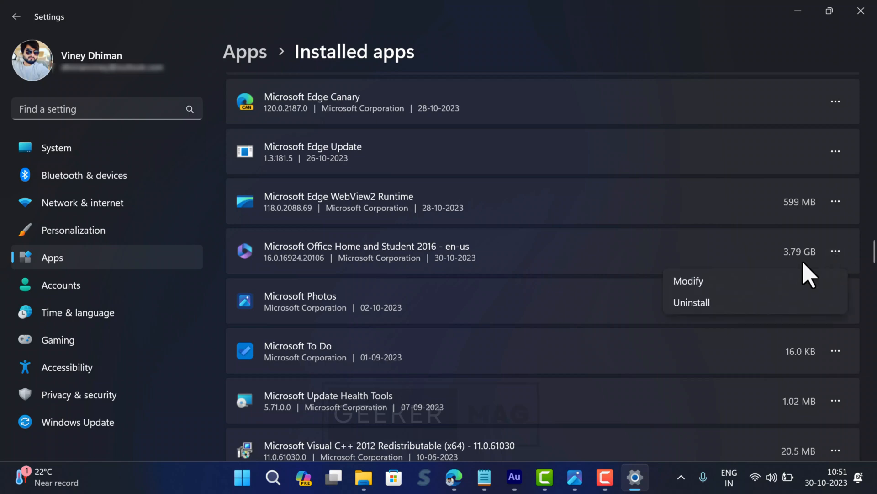
# - Modify Office, approve UAC, run Quick Repair to completion and close the result
pyautogui.click(687, 281)
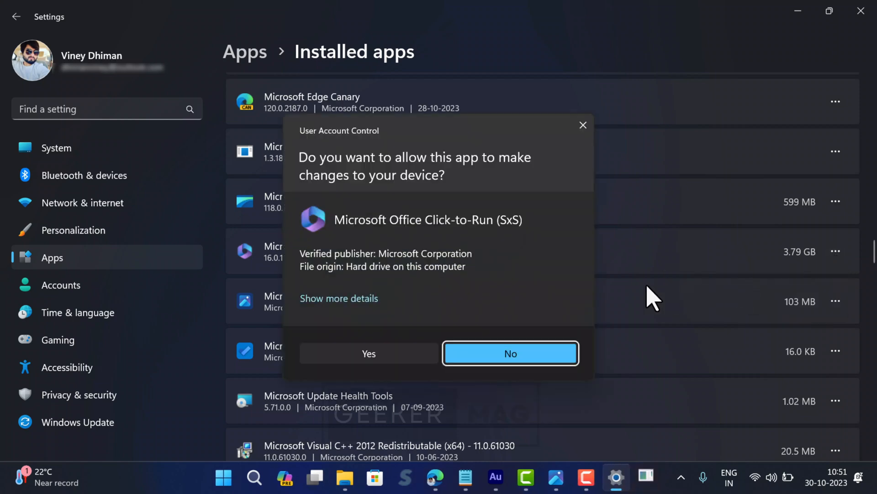
pyautogui.click(368, 353)
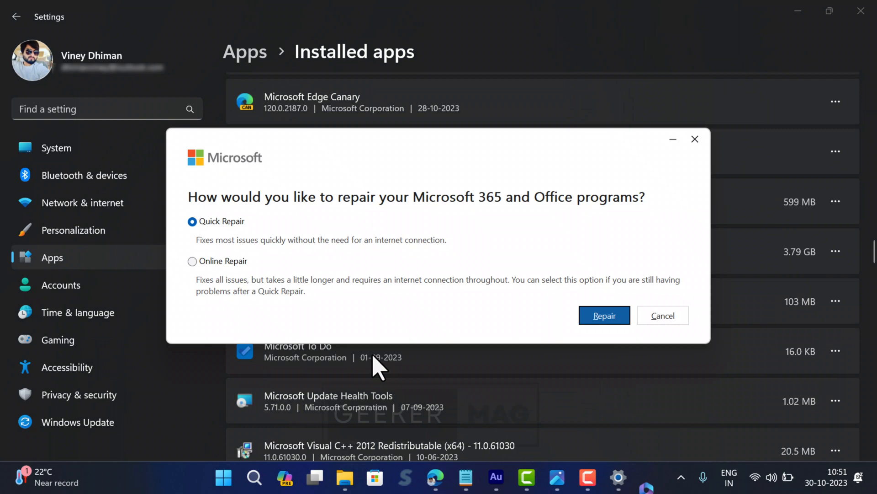
pyautogui.moveTo(190, 243)
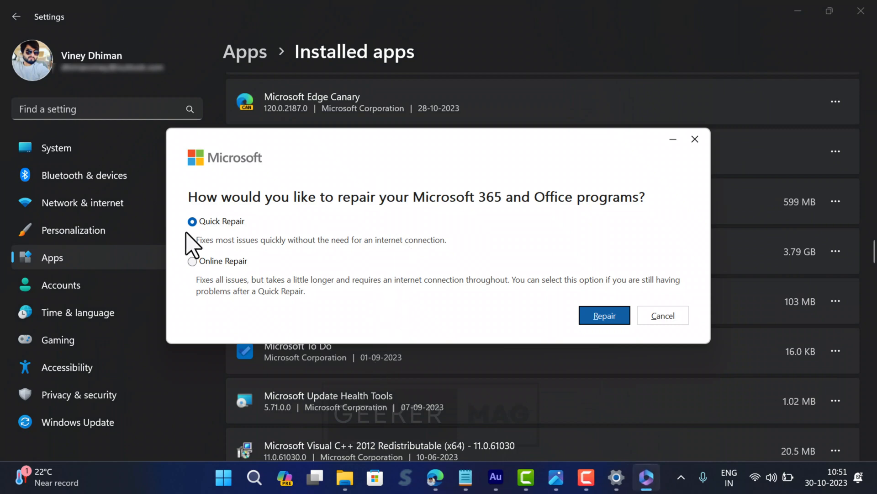
pyautogui.moveTo(227, 241)
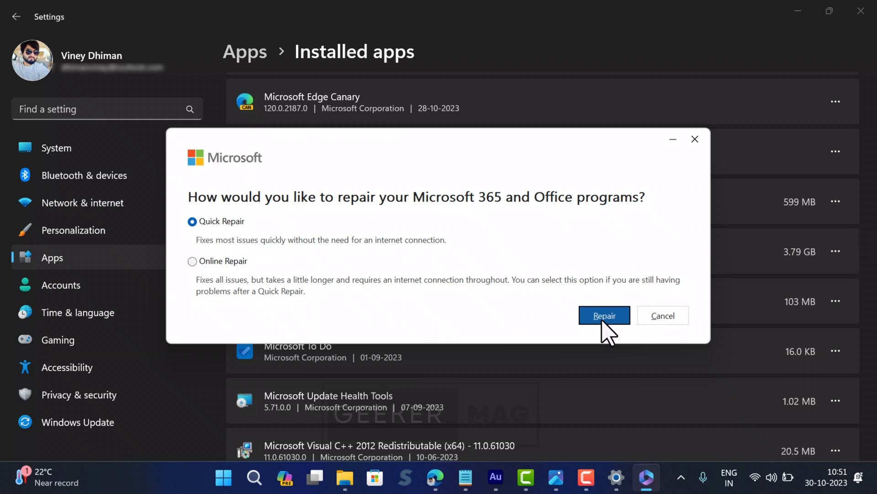
pyautogui.click(604, 315)
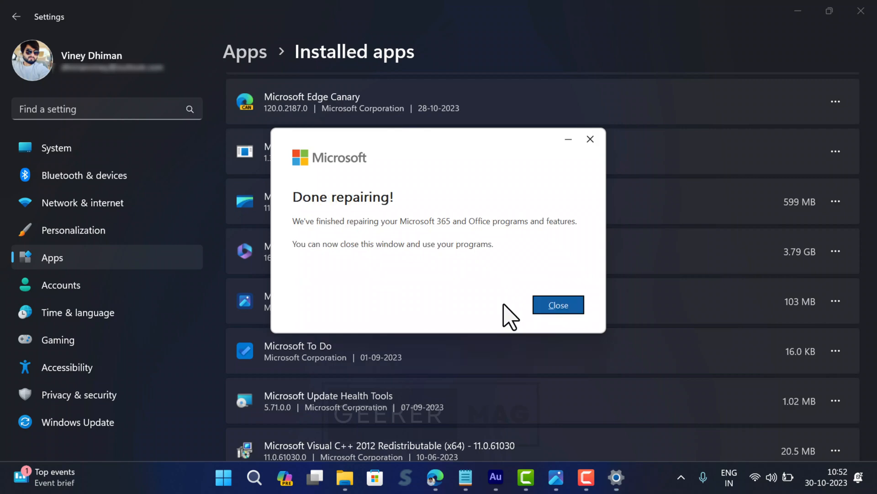
pyautogui.click(557, 304)
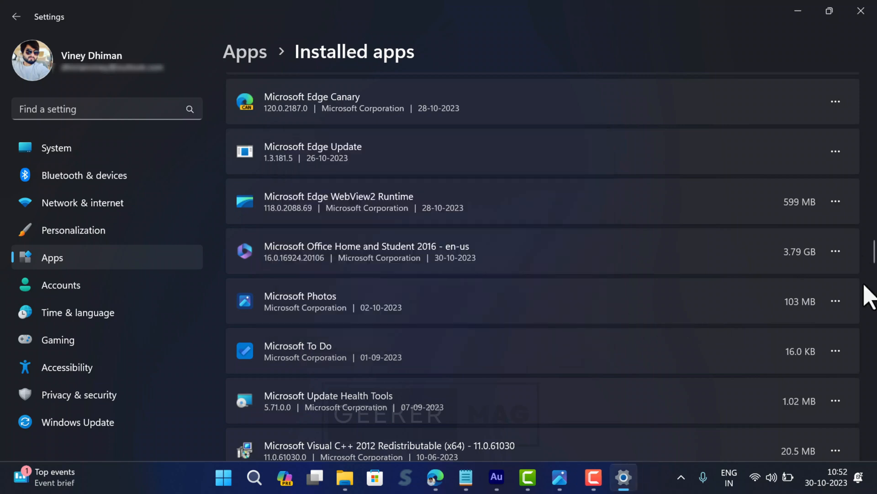
pyautogui.click(837, 251)
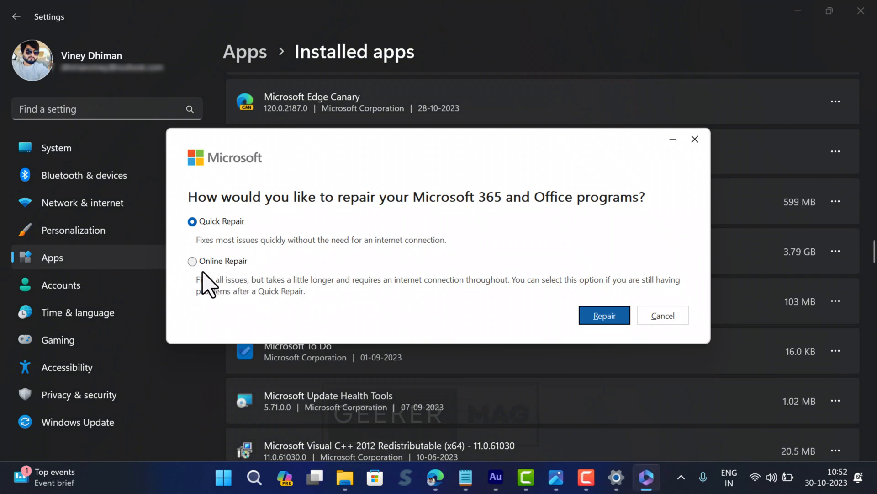
pyautogui.click(192, 260)
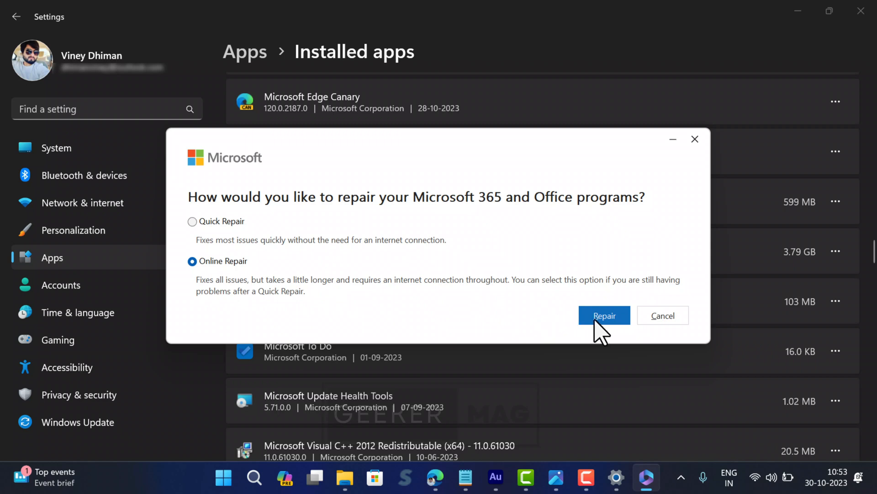
pyautogui.moveTo(670, 335)
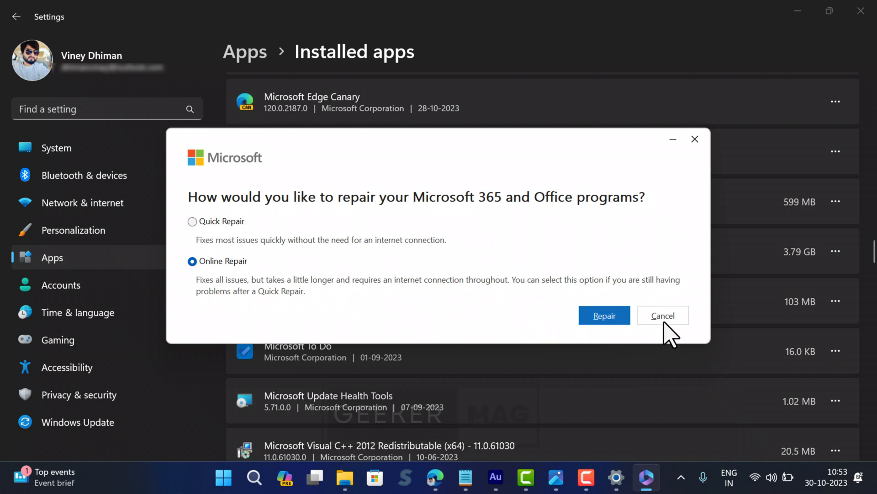
pyautogui.click(663, 315)
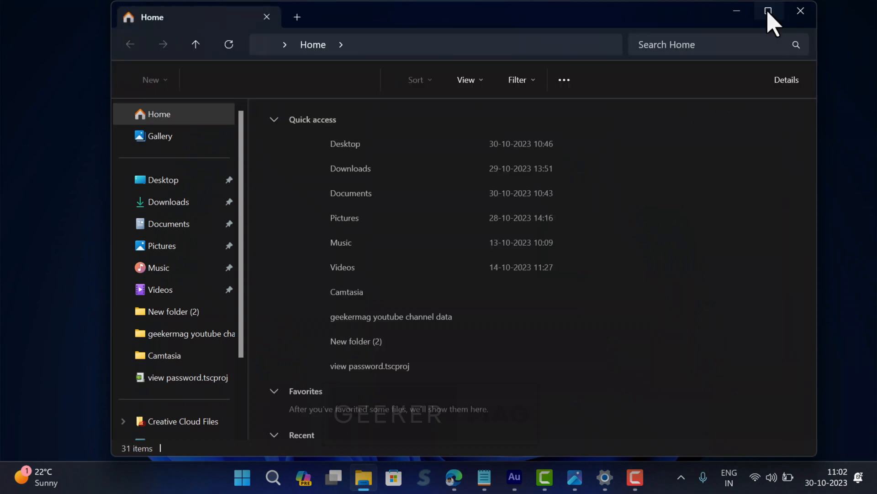
# - Maximize File Explorer and browse Local Disk (C:) > Users into the user's profile folder
pyautogui.click(769, 11)
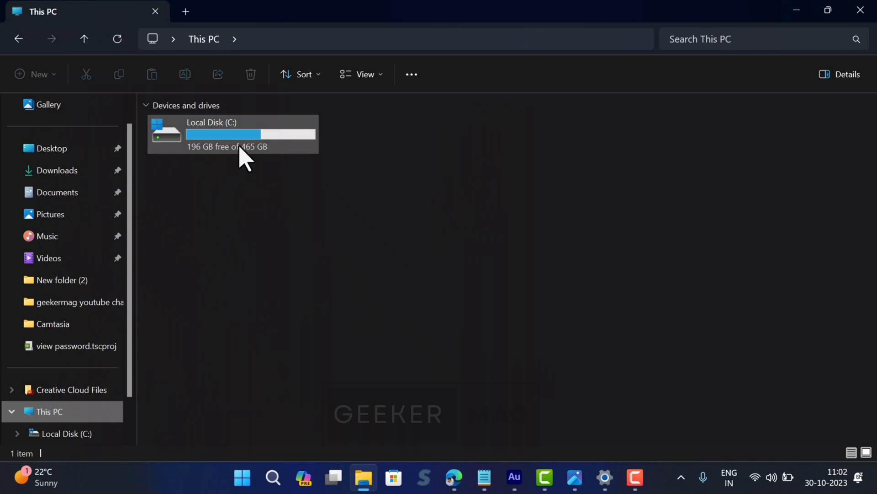
pyautogui.doubleClick(211, 134)
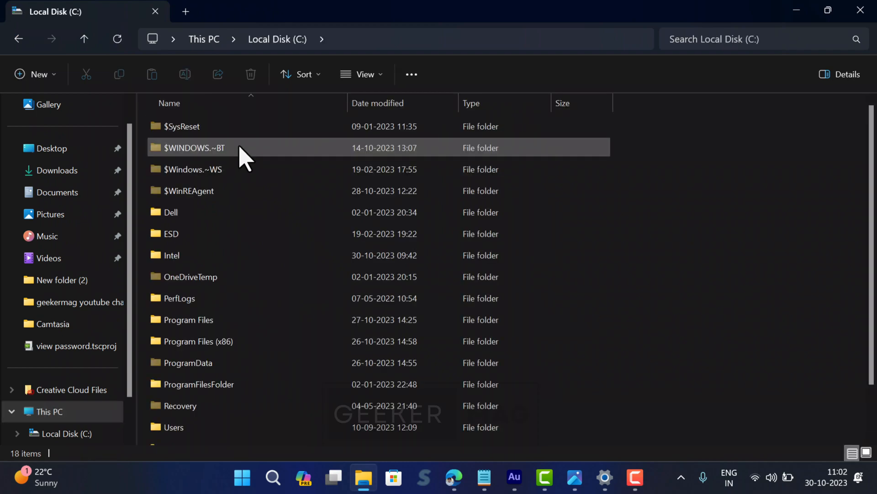
pyautogui.moveTo(176, 430)
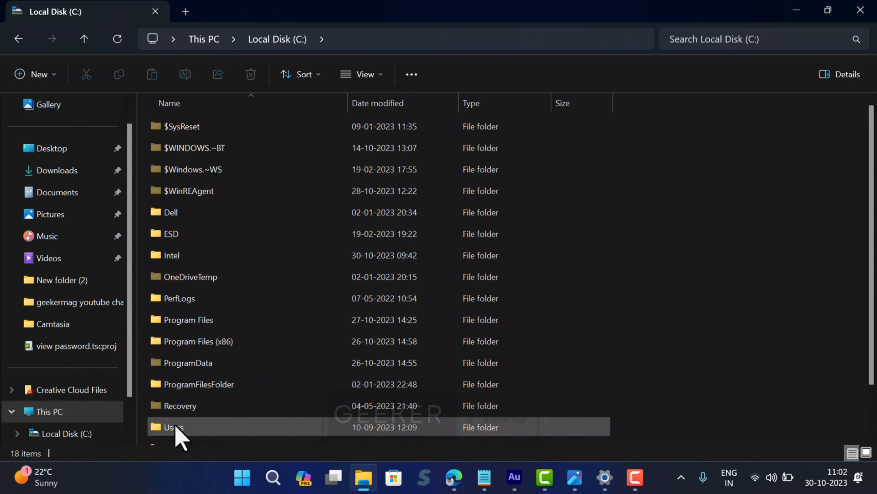
pyautogui.doubleClick(175, 427)
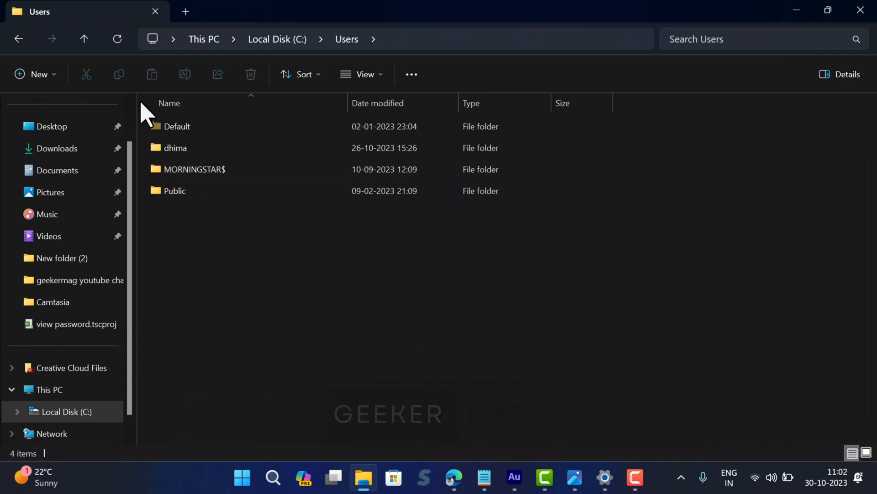
pyautogui.click(179, 126)
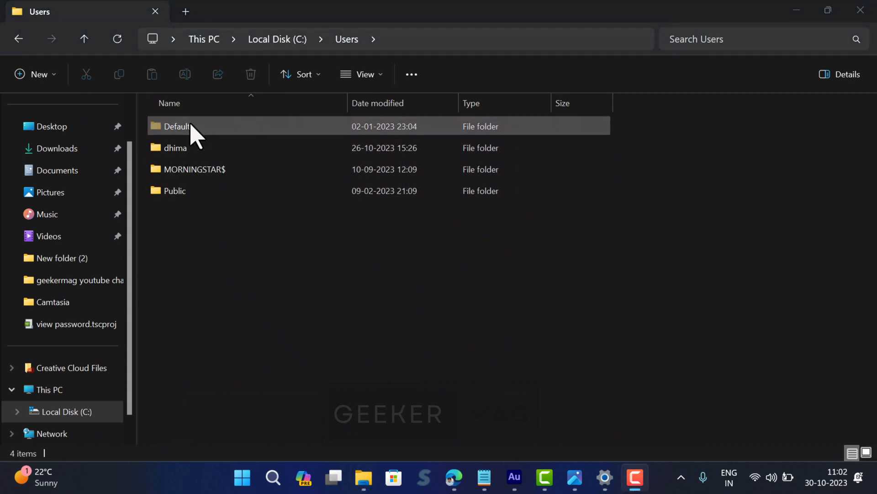
pyautogui.click(176, 148)
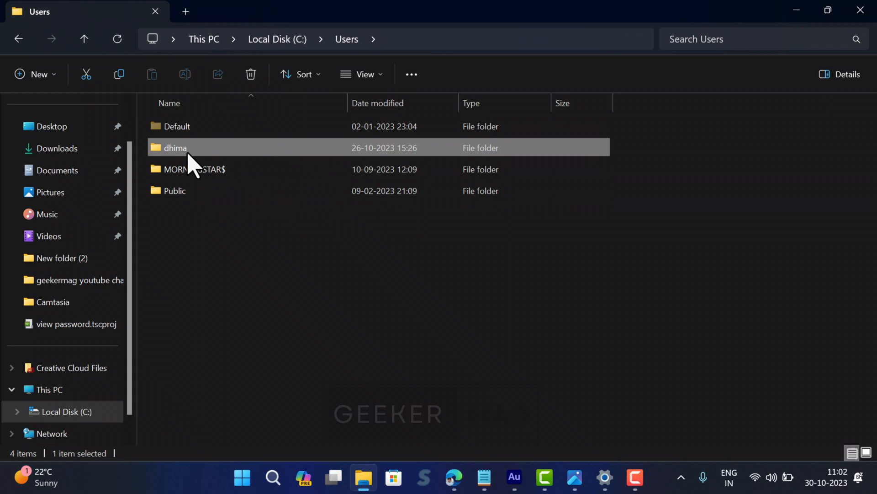
pyautogui.moveTo(211, 291)
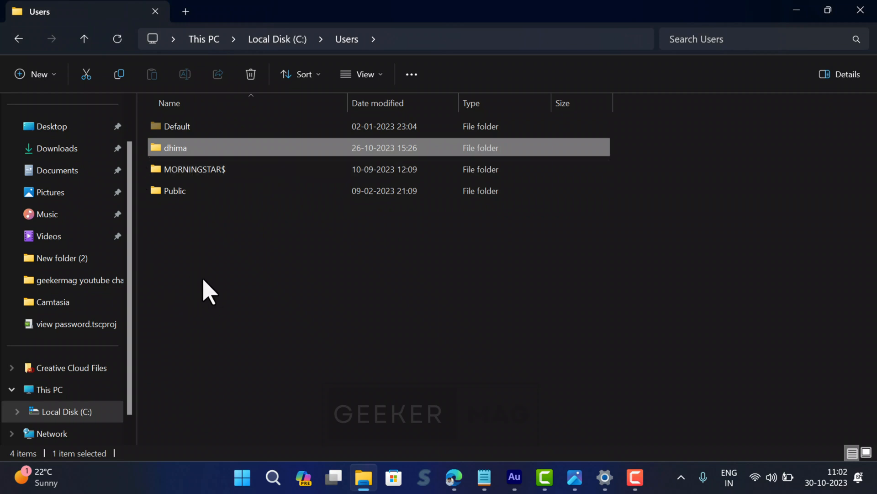
pyautogui.doubleClick(175, 148)
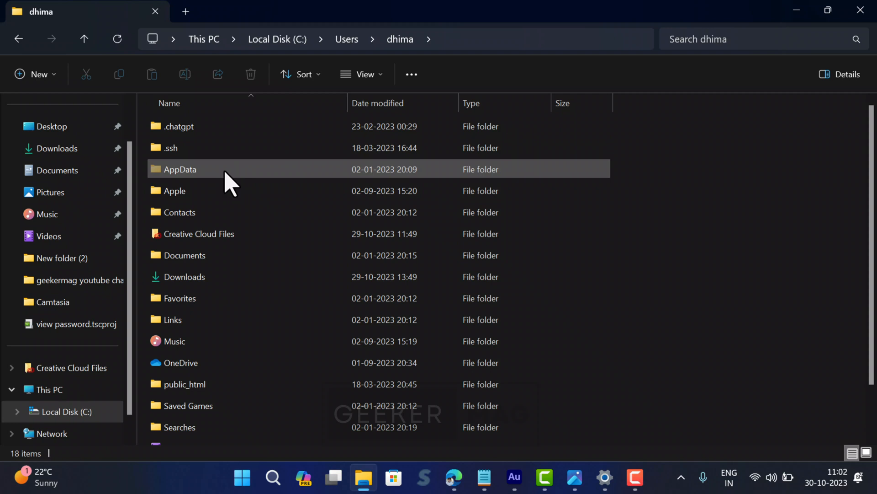
# - Continue into AppData > Local > Microsoft
pyautogui.click(180, 169)
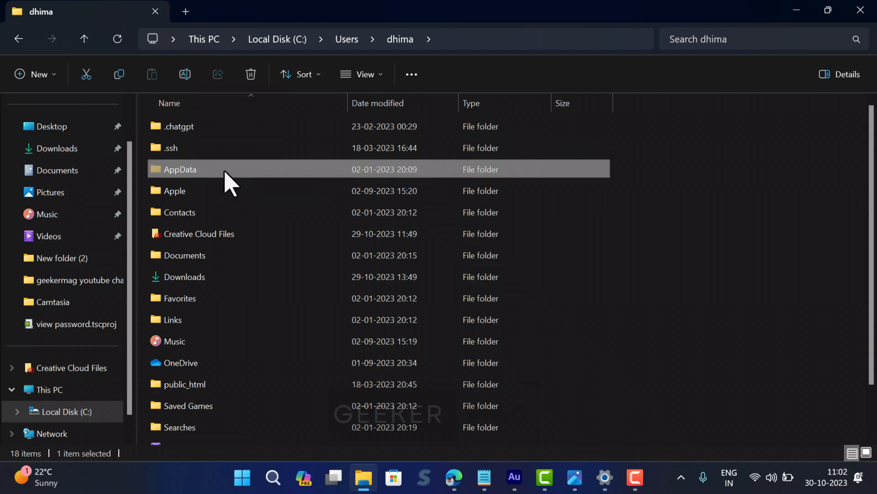
pyautogui.click(363, 74)
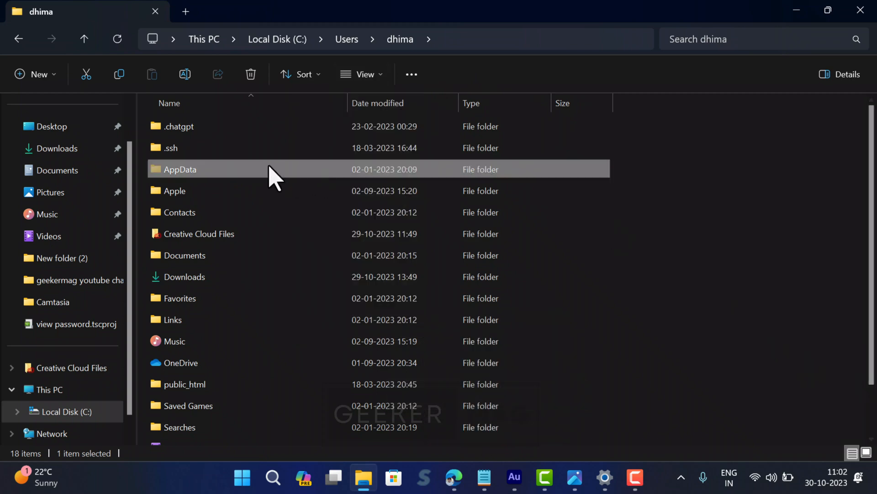
pyautogui.doubleClick(179, 169)
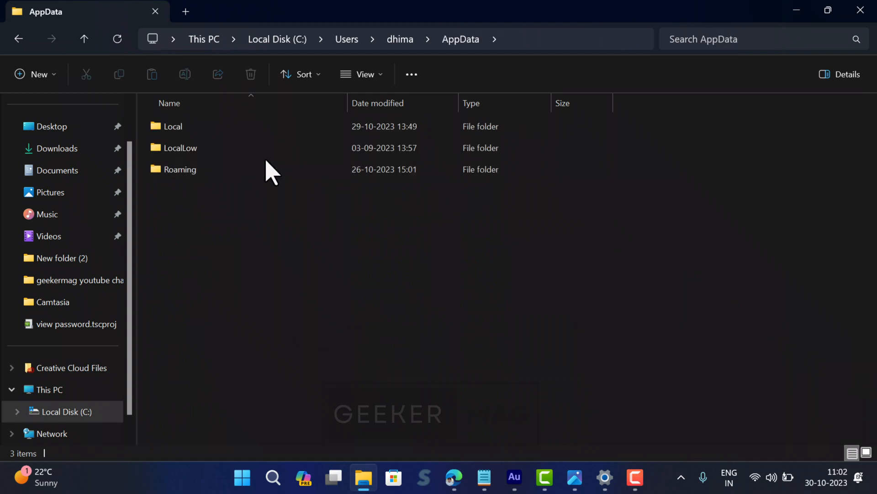
pyautogui.doubleClick(174, 126)
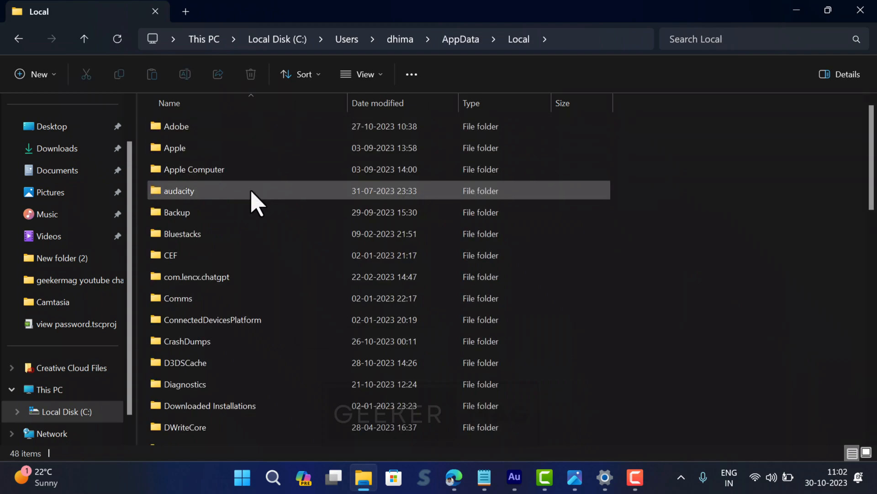
pyautogui.scroll(-3)
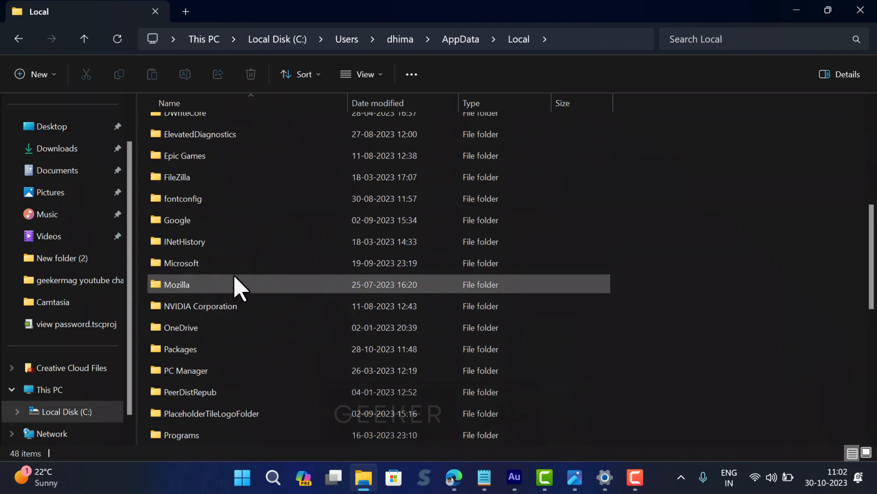
pyautogui.doubleClick(181, 263)
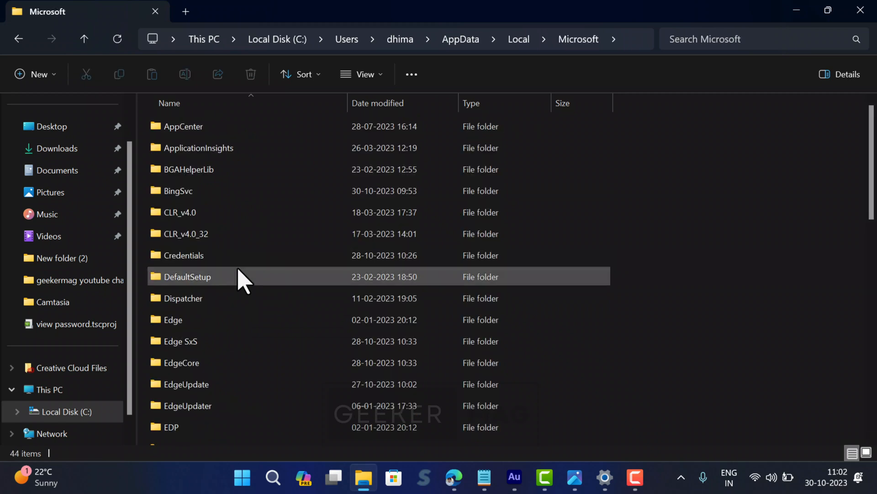
# - Rename the IdentityCache folder to IdentityCache.bak
pyautogui.scroll(-3)
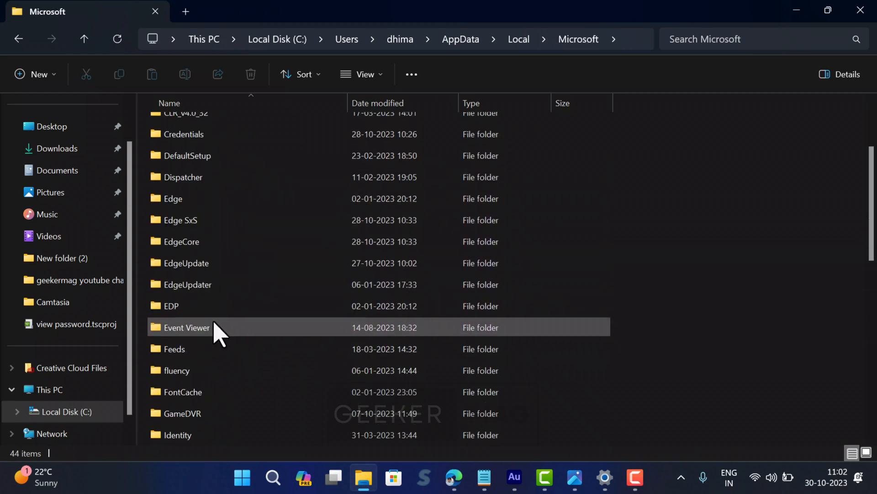
pyautogui.scroll(-3)
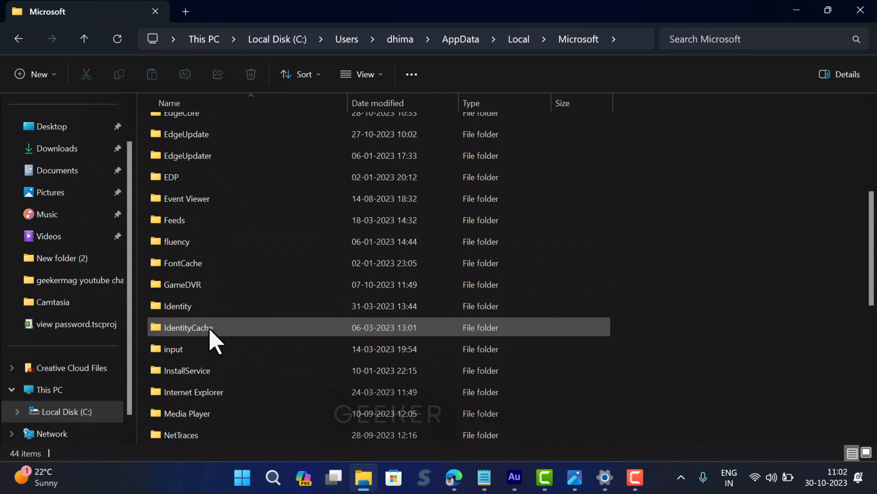
pyautogui.rightClick(189, 327)
pyautogui.write('.bak')
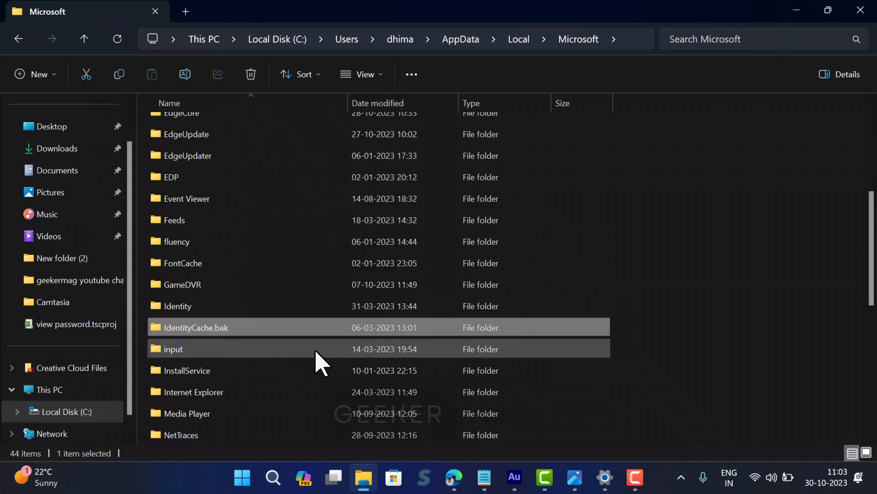
pyautogui.scroll(-3)
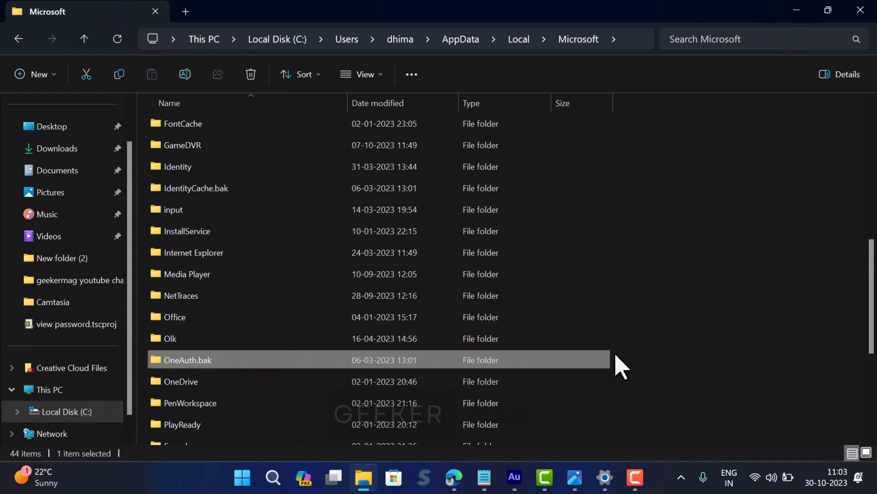
pyautogui.click(196, 188)
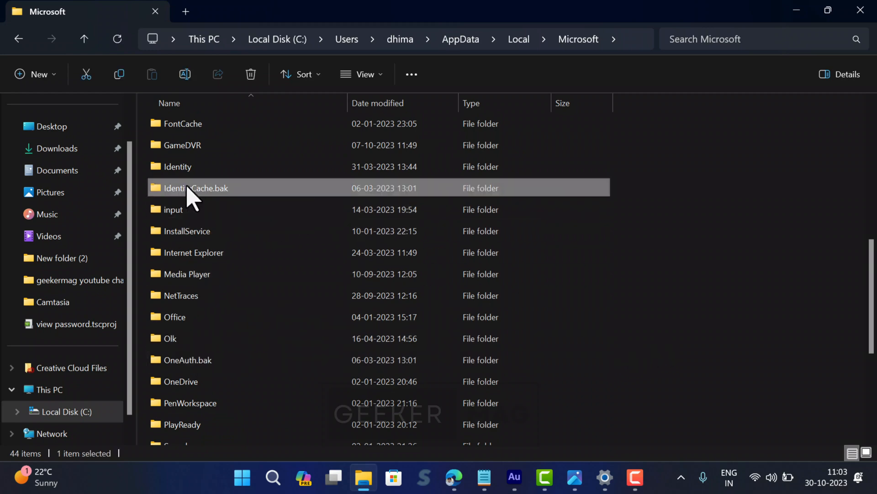
pyautogui.rightClick(196, 187)
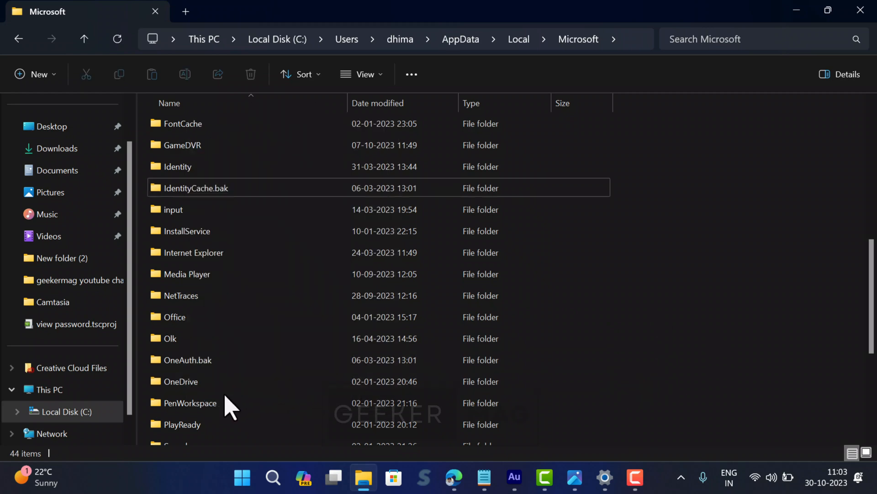
# - Rename the OneAuth folder to OneAuth.bak
pyautogui.rightClick(187, 360)
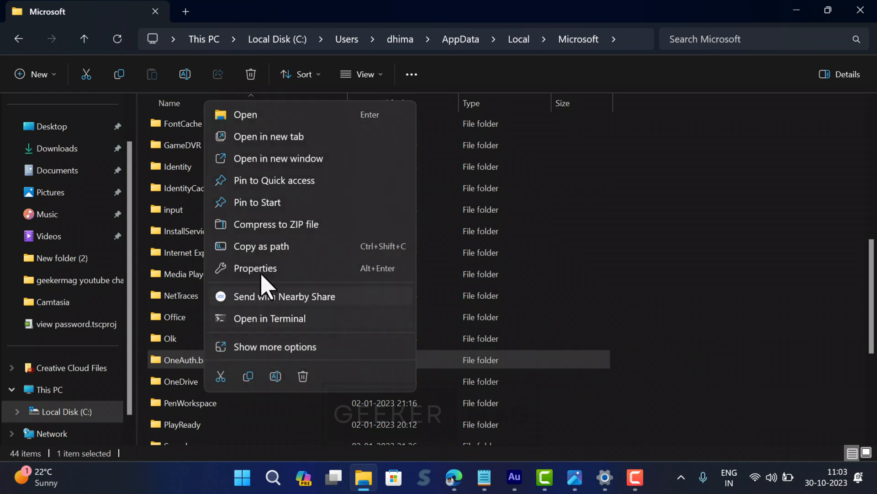
pyautogui.moveTo(711, 348)
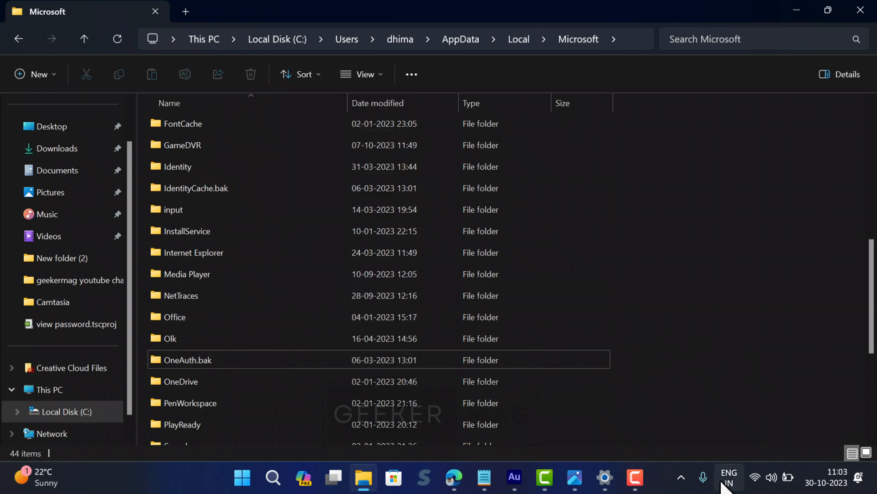
pyautogui.rightClick(195, 187)
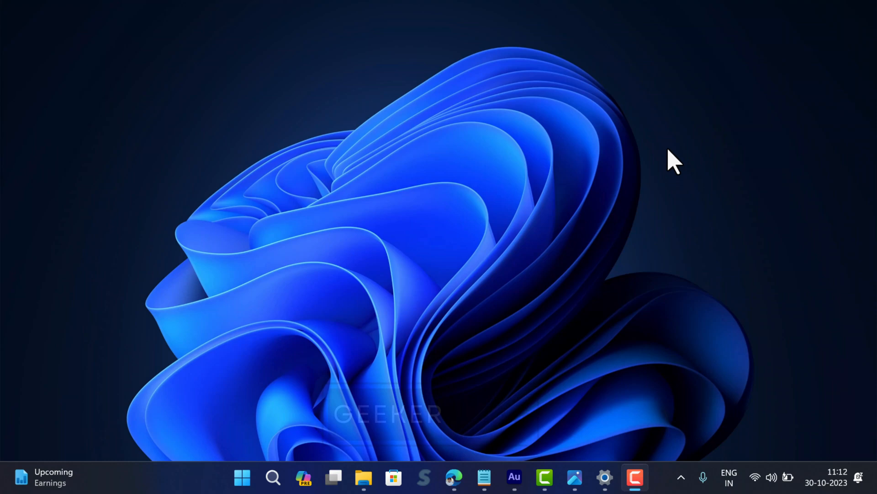
pyautogui.moveTo(374, 112)
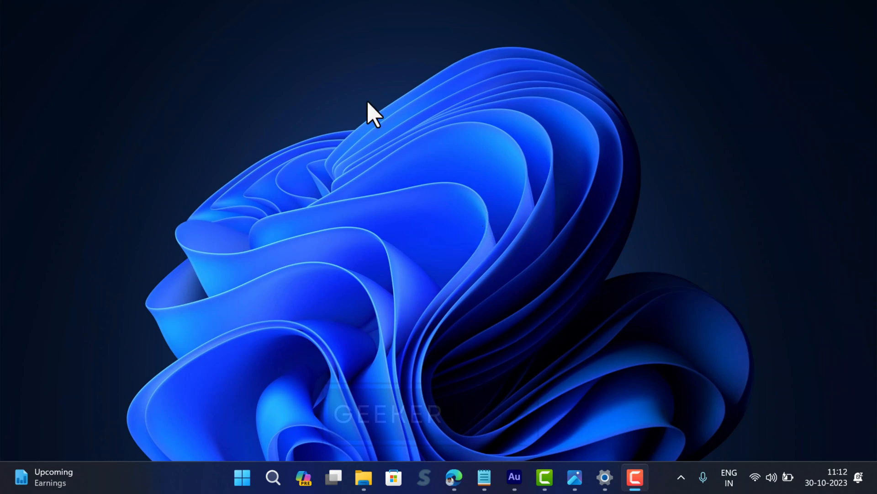
# - Launch Windows PowerShell as administrator from Start search and approve UAC
pyautogui.click(273, 478)
pyautogui.write('windows powershell')
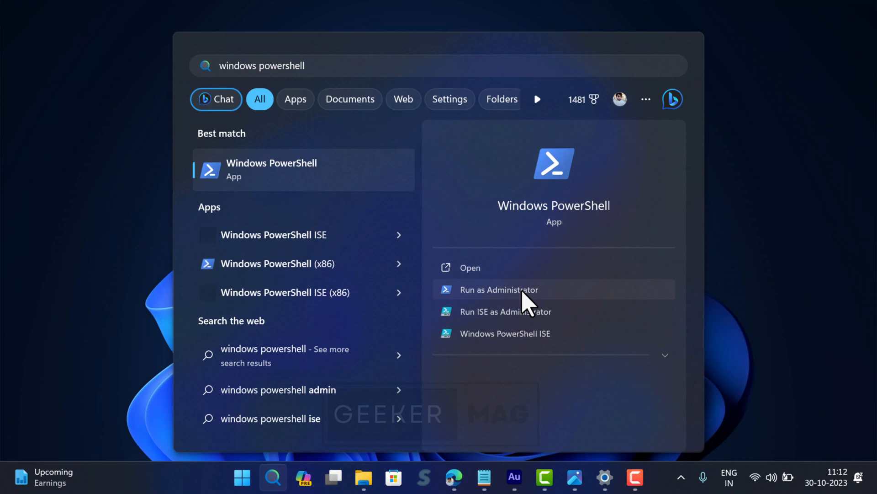
pyautogui.click(499, 289)
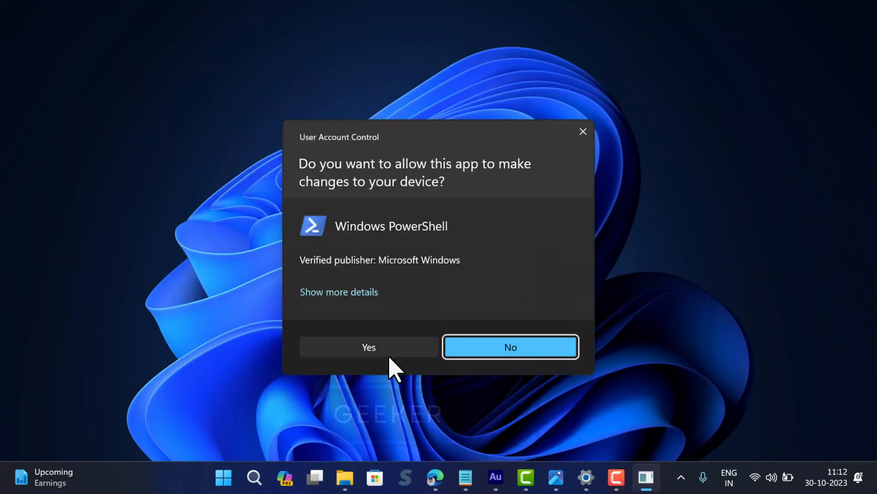
pyautogui.click(369, 347)
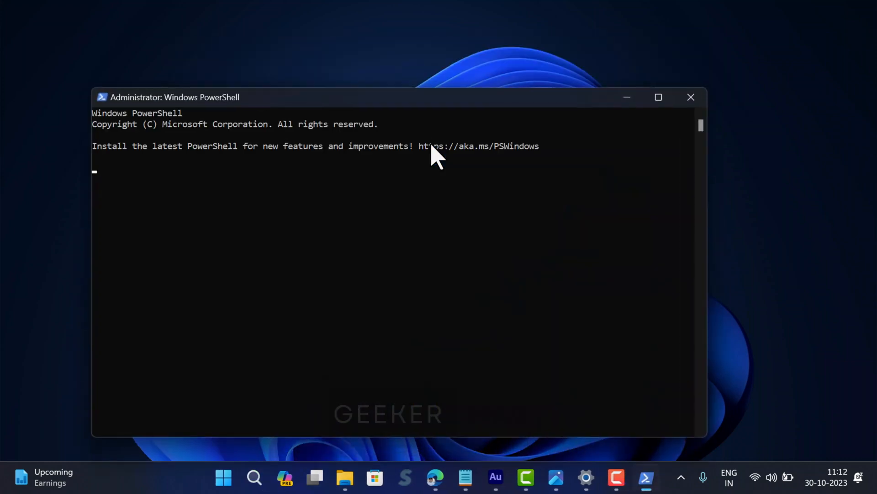
# - Run Add-AppxPackage -Register for AAD.BrokerPlugin and CloudExperienceHost, then minimize PowerShell
pyautogui.write('a')
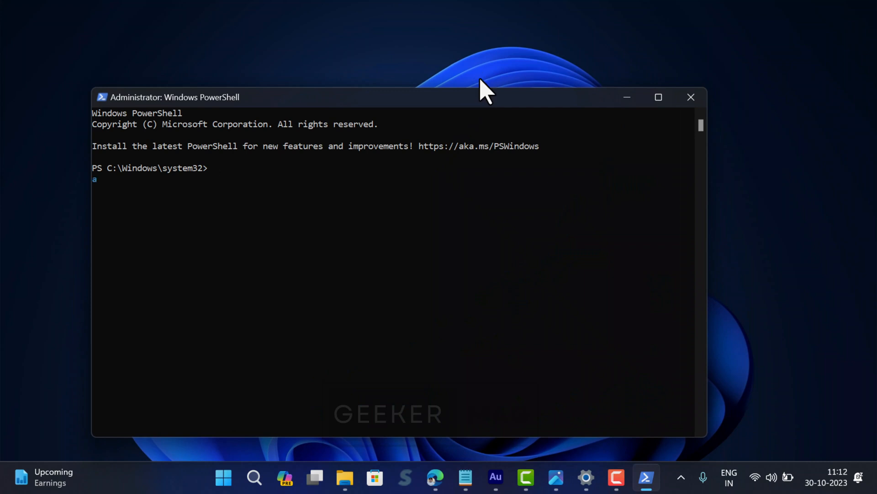
pyautogui.write('Add-AppxPackage -Register "$env:windir\\SystemApps\\Microsoft.AAD.BrokerPlugin_cw5n1h2txyewy\\Appxmanifest.xml" -DisableDevelopmentMode -ForceApplicationShutdown')
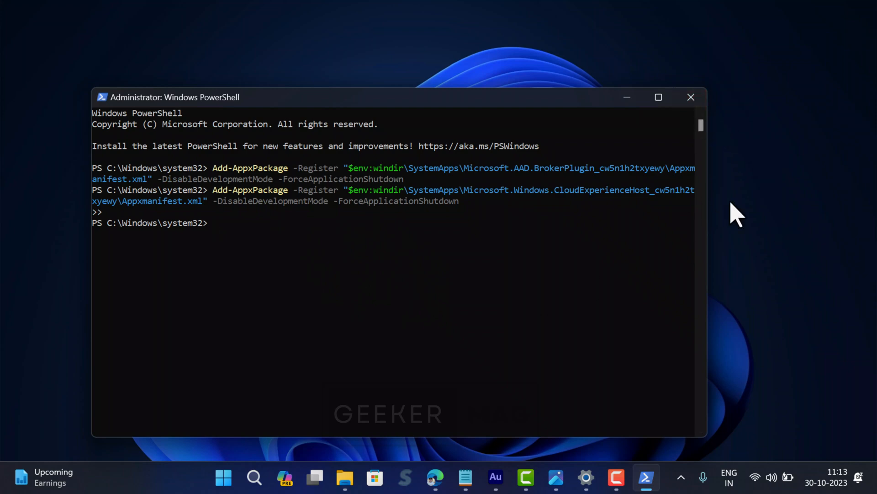
pyautogui.moveTo(542, 182)
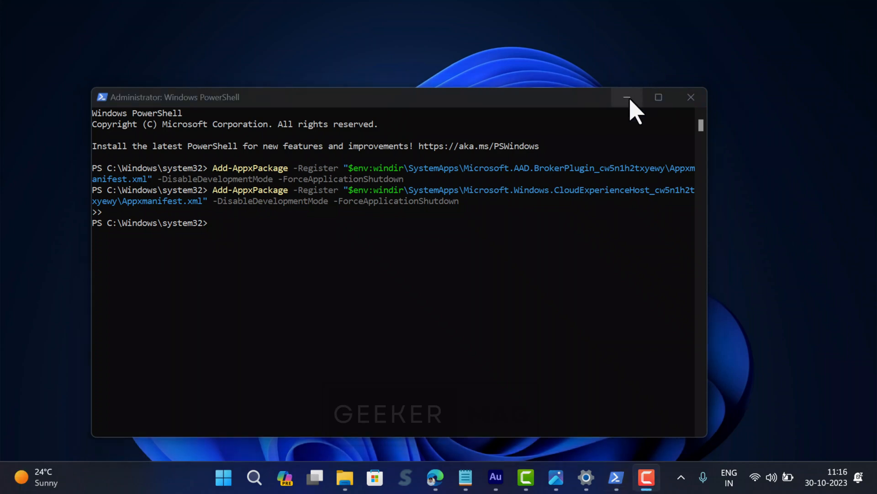
pyautogui.click(626, 97)
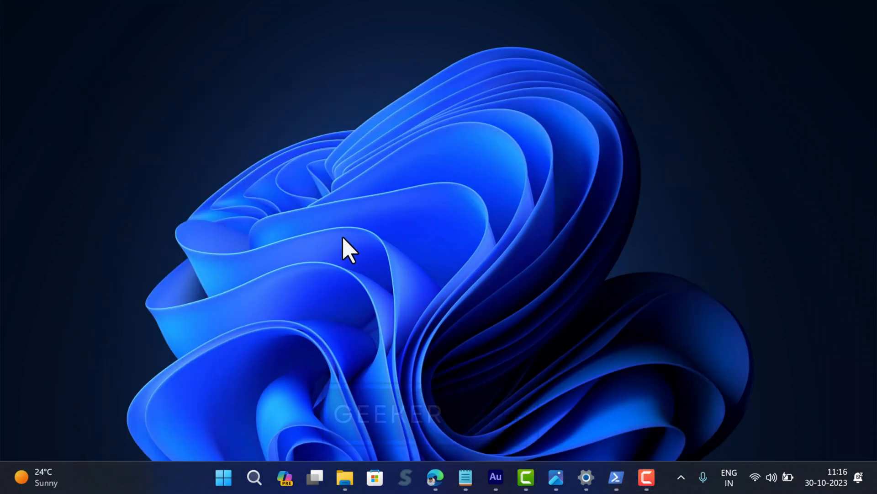
# - Start a Windows Search with 'of' typed in the search box
pyautogui.click(253, 477)
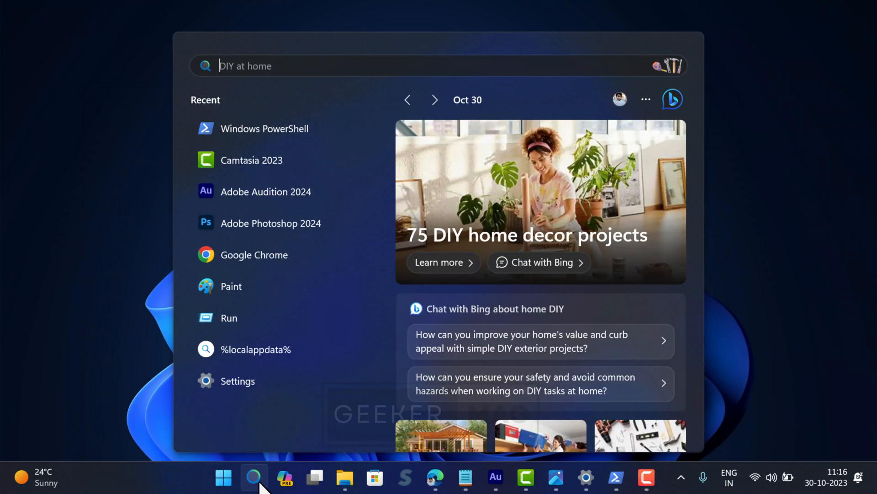
pyautogui.write('of')
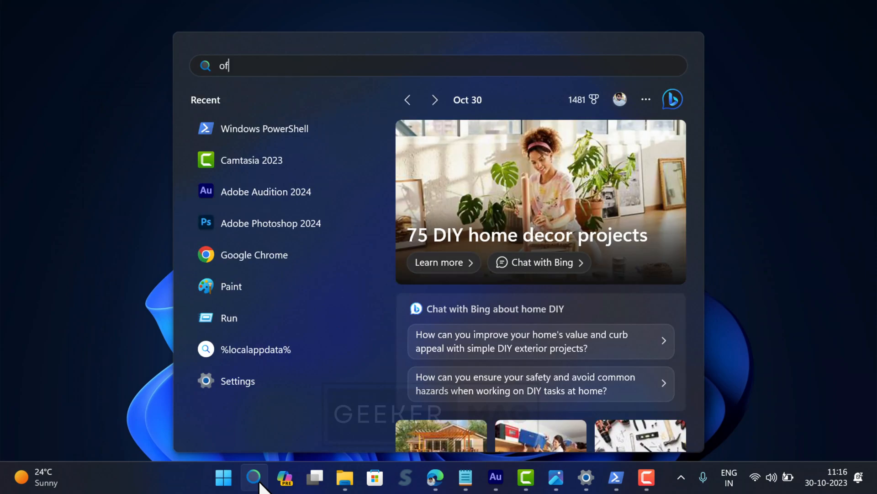